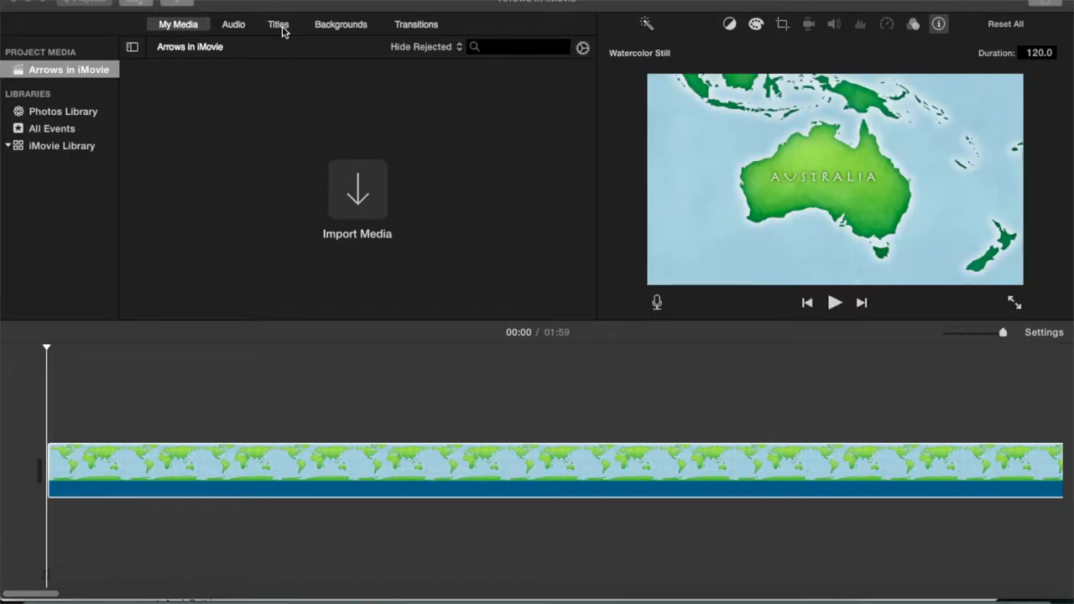
Place the Upper title over the start of the Australia map clip
{"action": "left_click", "coordinate": [278, 24]}
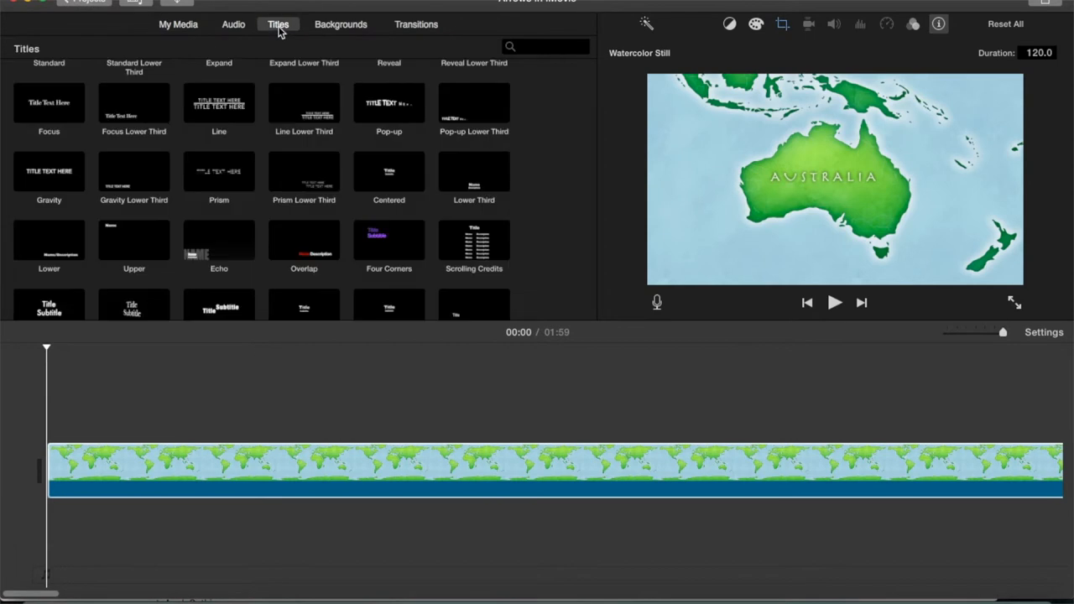
{"action": "mouse_move", "coordinate": [278, 23]}
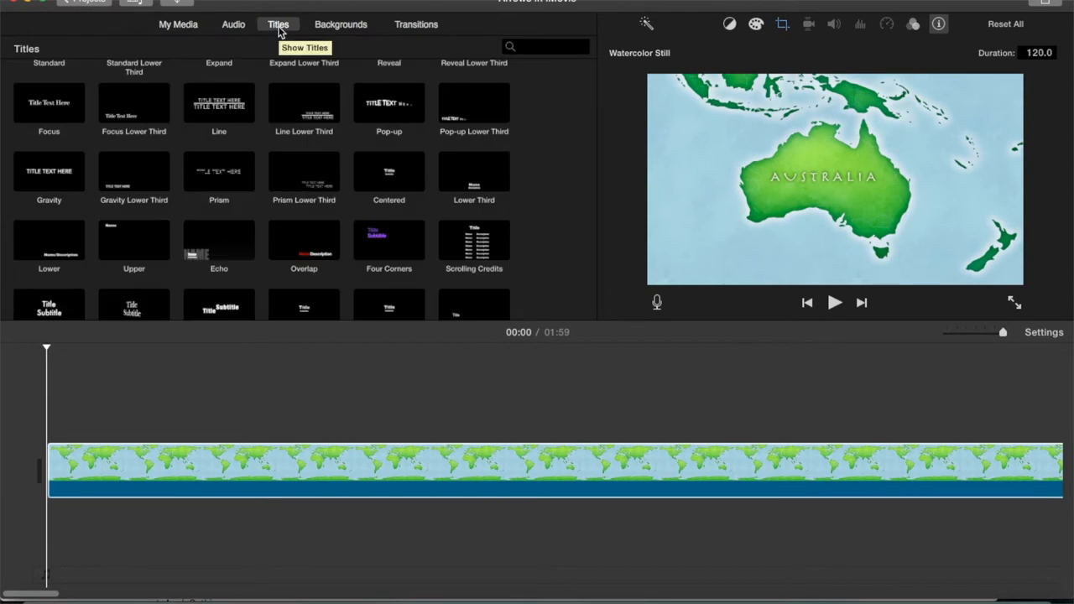
{"action": "left_click", "coordinate": [134, 239]}
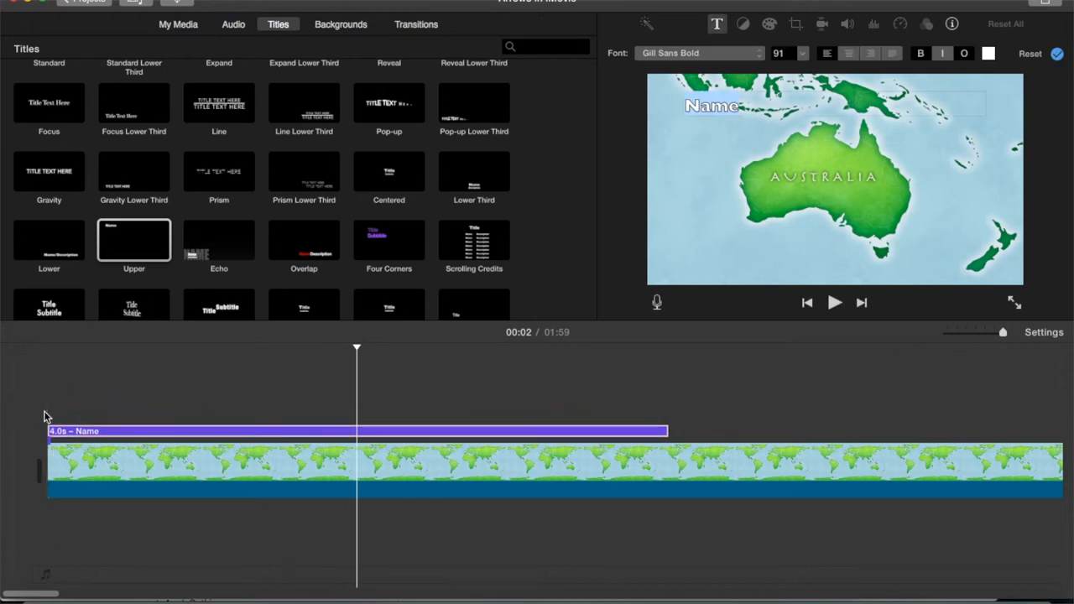
{"action": "mouse_move", "coordinate": [137, 433]}
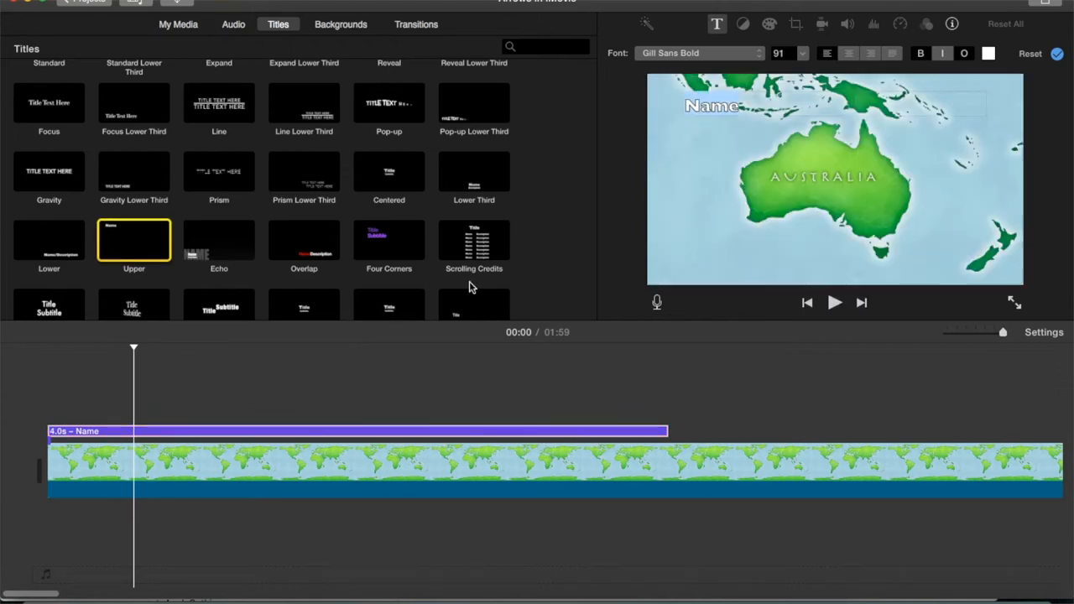
{"action": "mouse_move", "coordinate": [743, 122]}
{"action": "type", "text": "----->"}
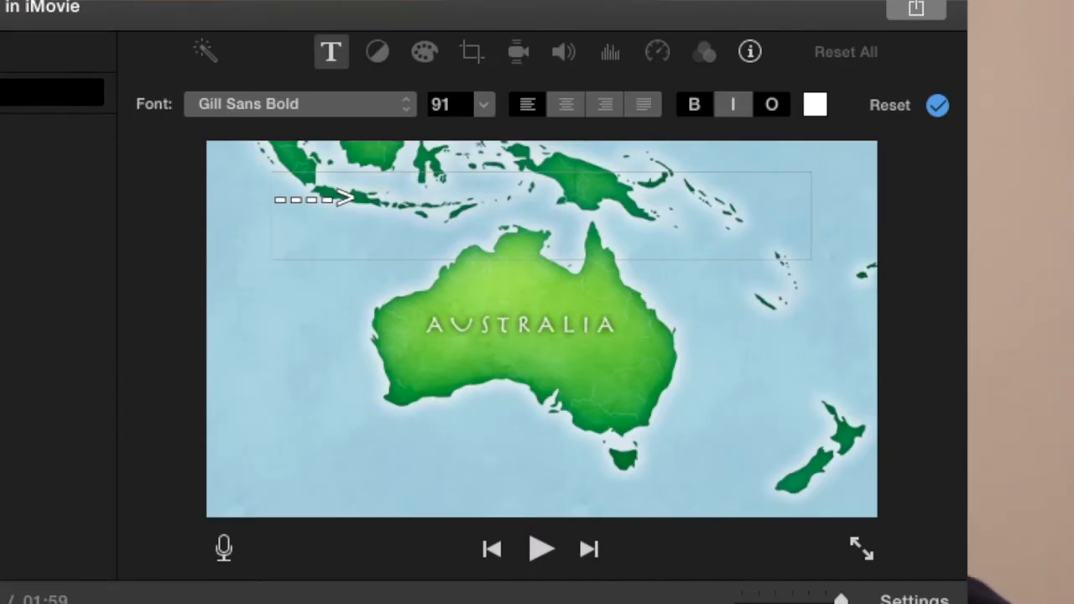
{"action": "mouse_move", "coordinate": [284, 241]}
{"action": "type", "text": "<----"}
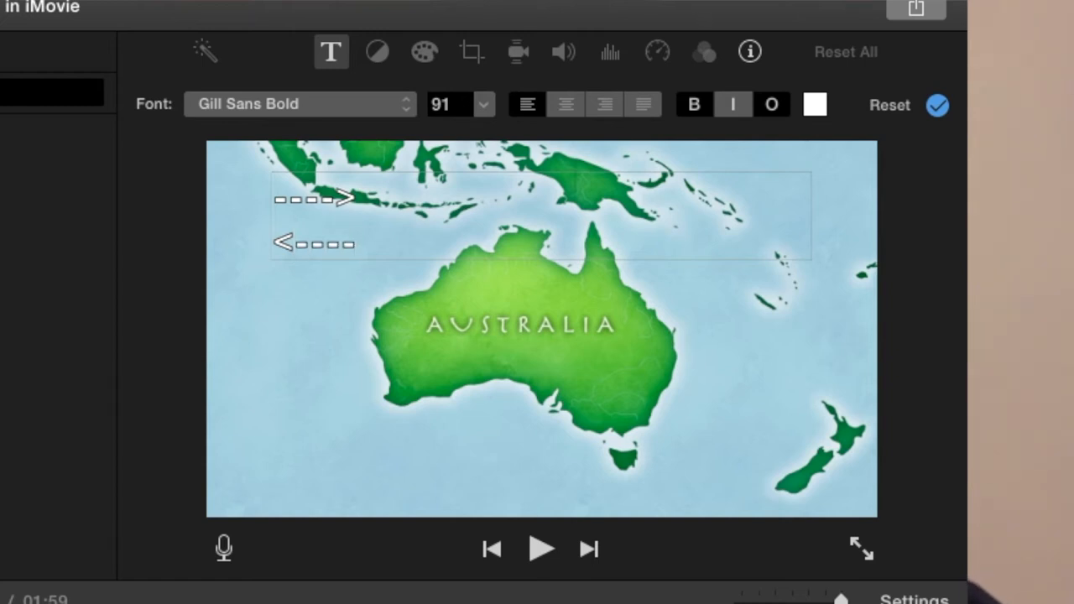
Replace the title text with keyboard arrows, adding a 'V' line, and confirm
{"action": "left_click", "coordinate": [353, 244]}
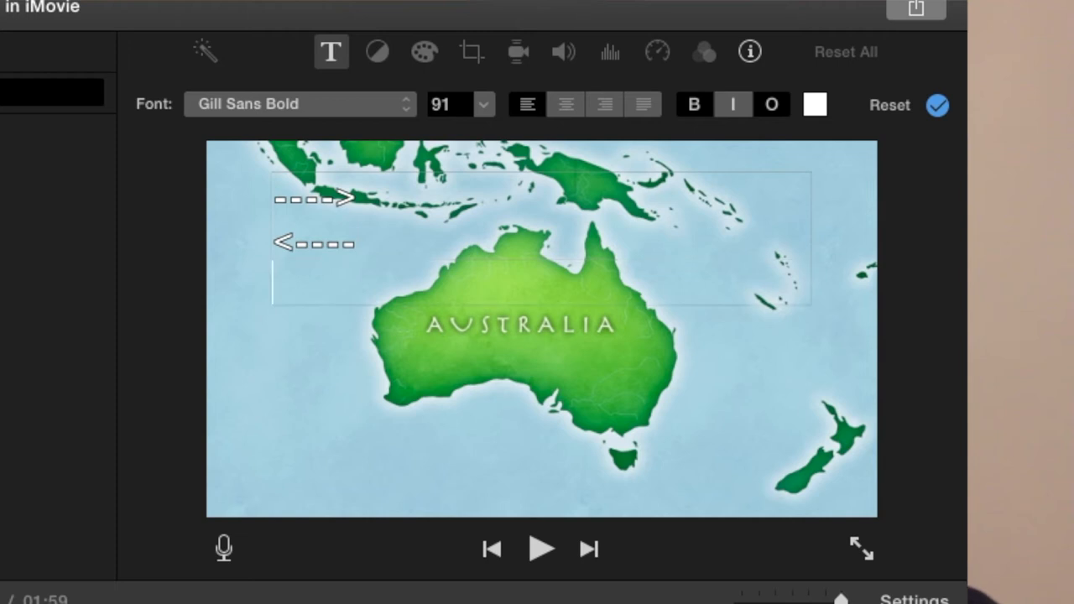
{"action": "type", "text": "V"}
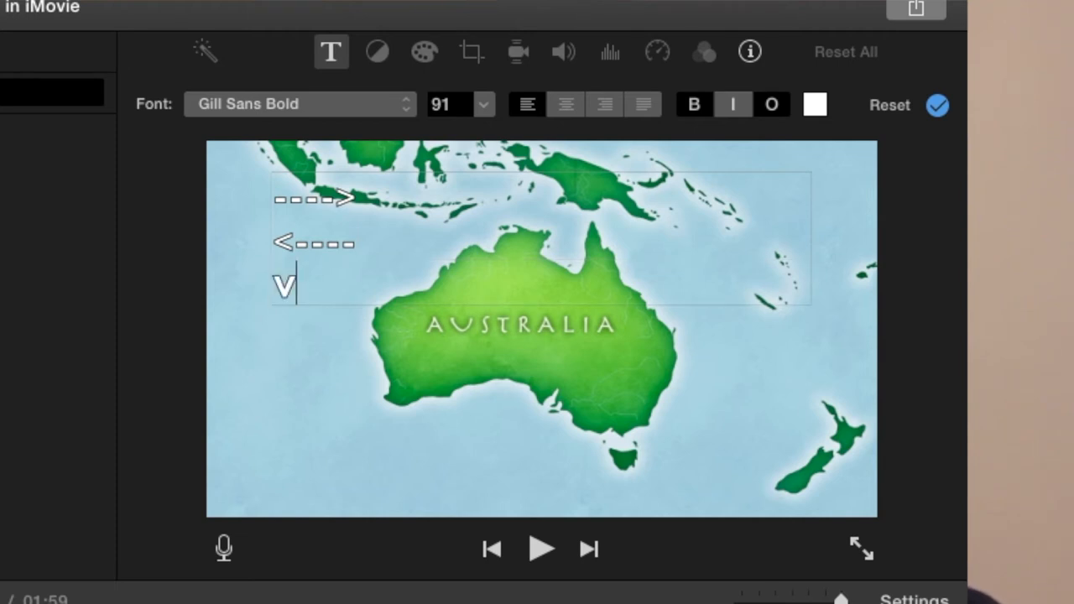
{"action": "mouse_move", "coordinate": [268, 298]}
{"action": "type", "text": "^"}
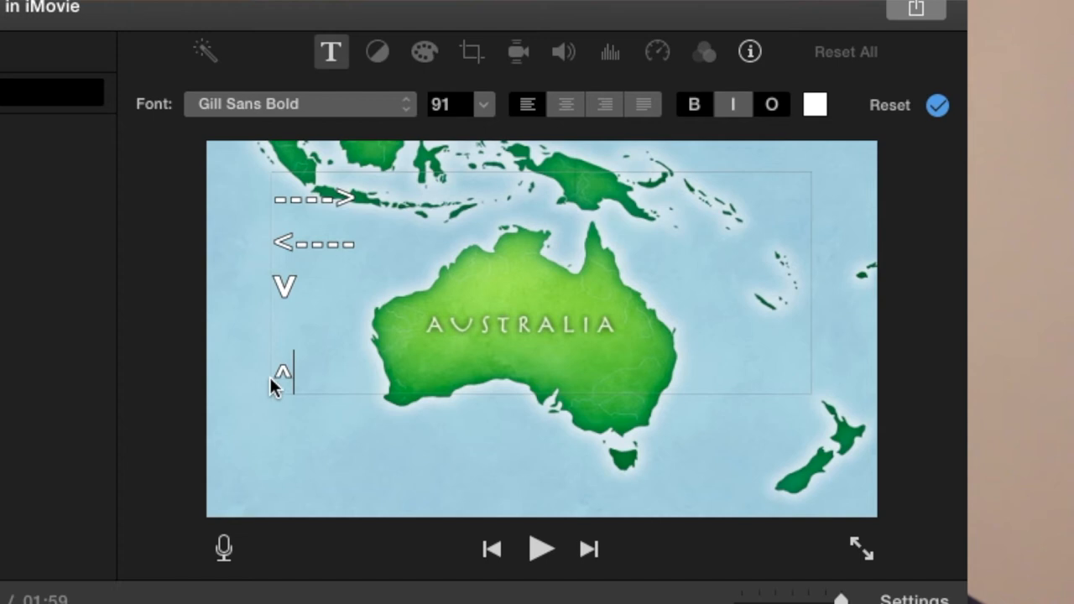
{"action": "mouse_move", "coordinate": [273, 365]}
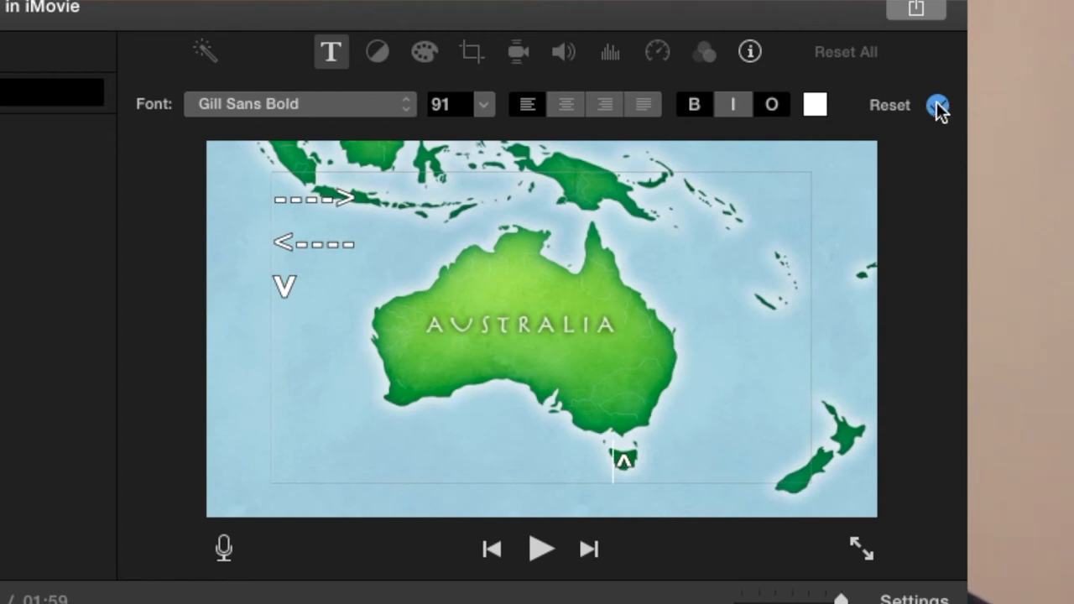
{"action": "left_click", "coordinate": [938, 105]}
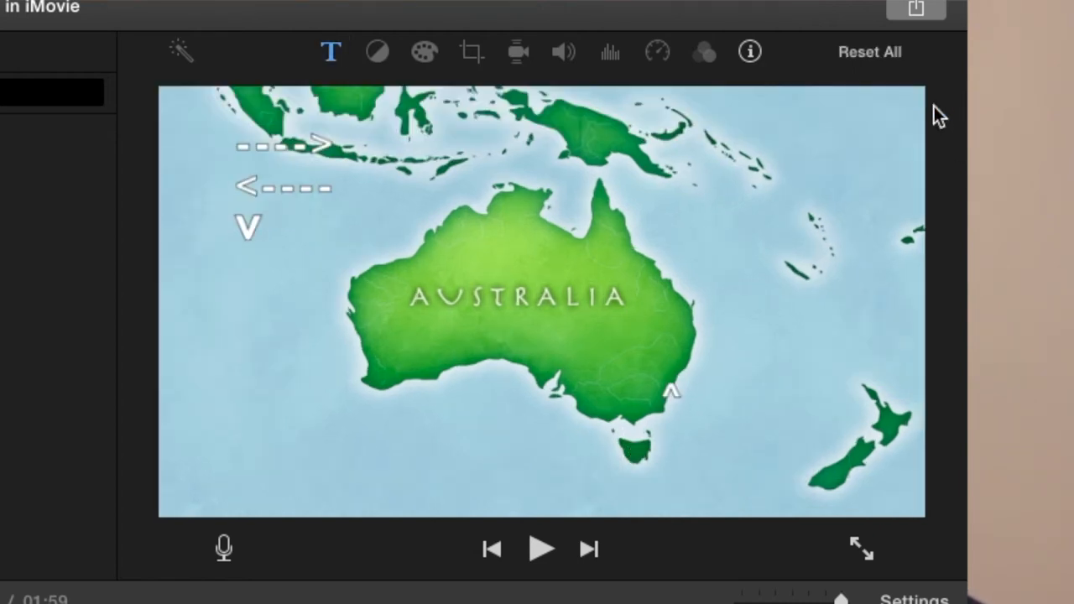
{"action": "mouse_move", "coordinate": [667, 415]}
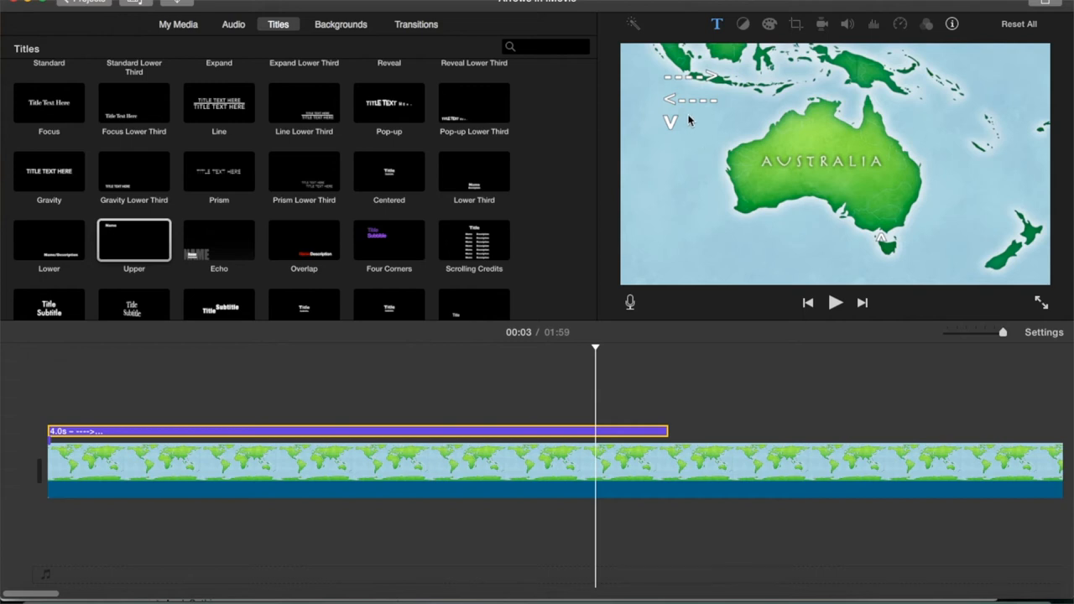
{"action": "mouse_move", "coordinate": [357, 223]}
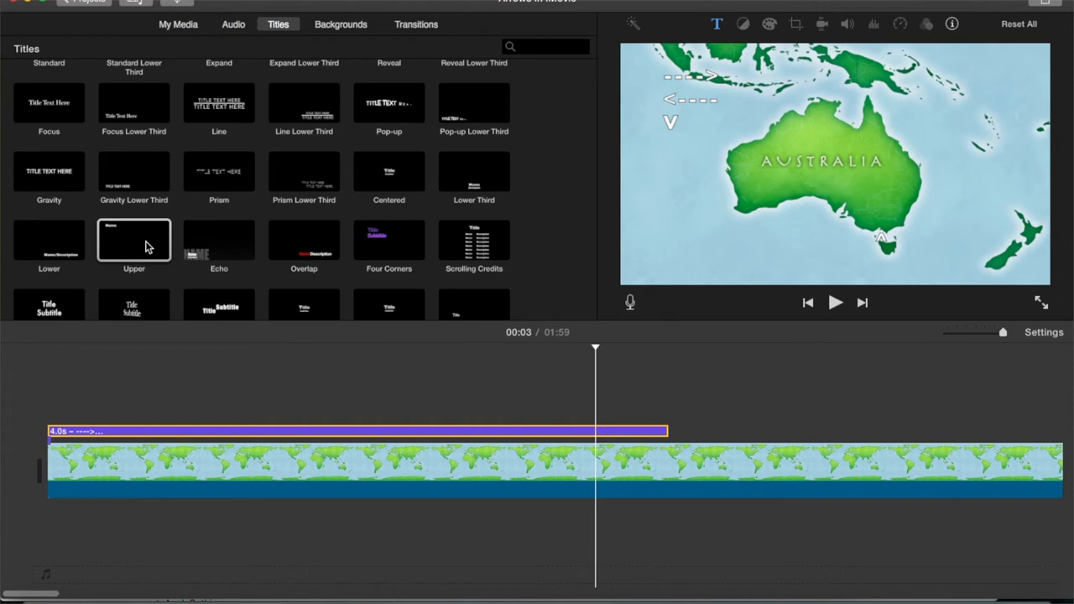
{"action": "mouse_move", "coordinate": [133, 244]}
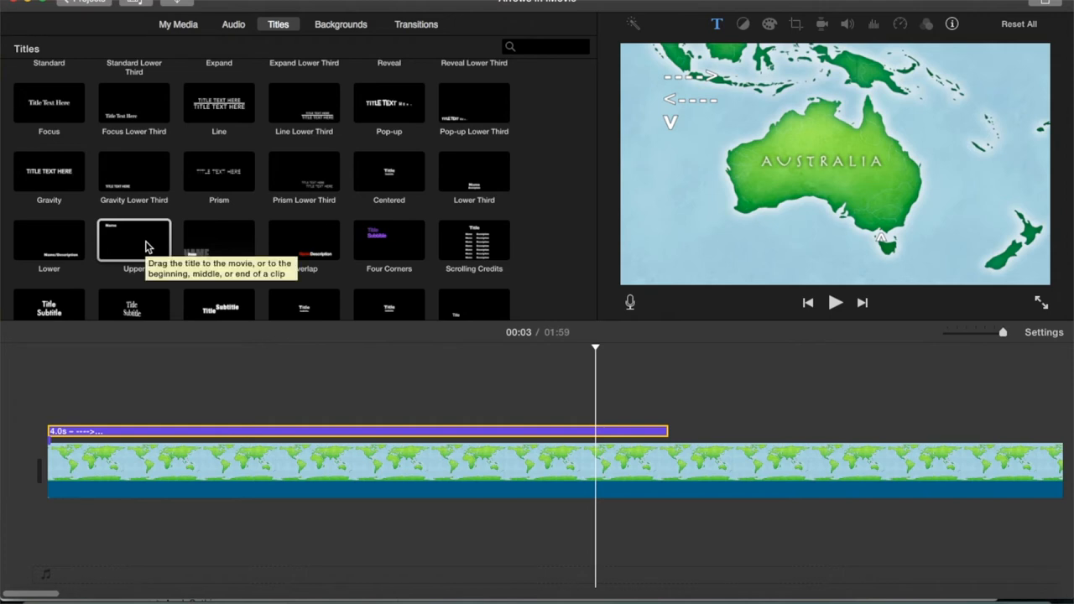
Choose the Upper title style for a second title after the first
{"action": "left_click", "coordinate": [134, 239]}
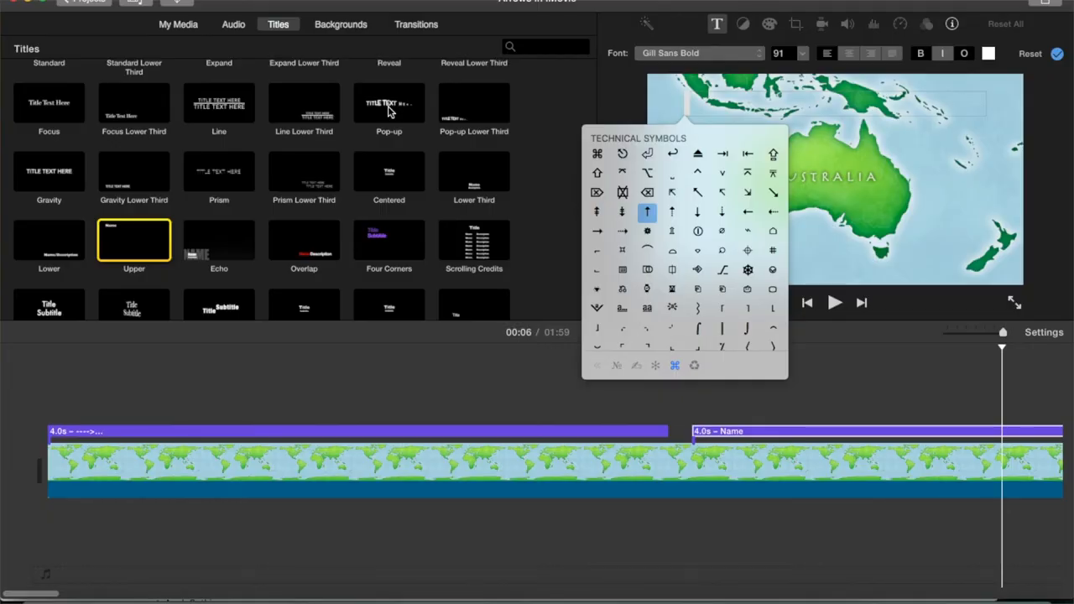
{"action": "mouse_move", "coordinate": [638, 136]}
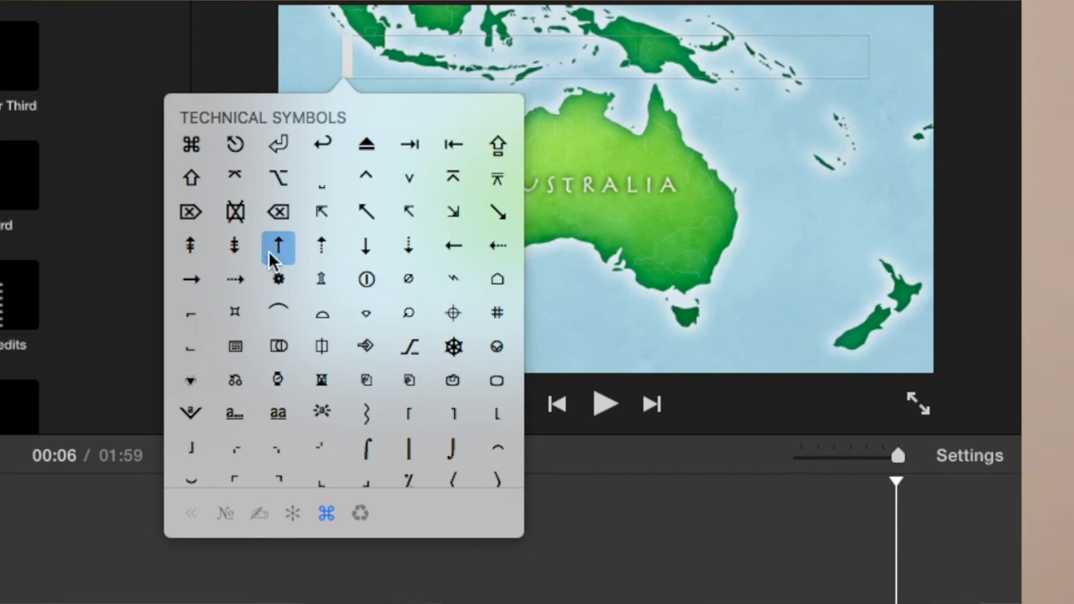
{"action": "mouse_move", "coordinate": [367, 245]}
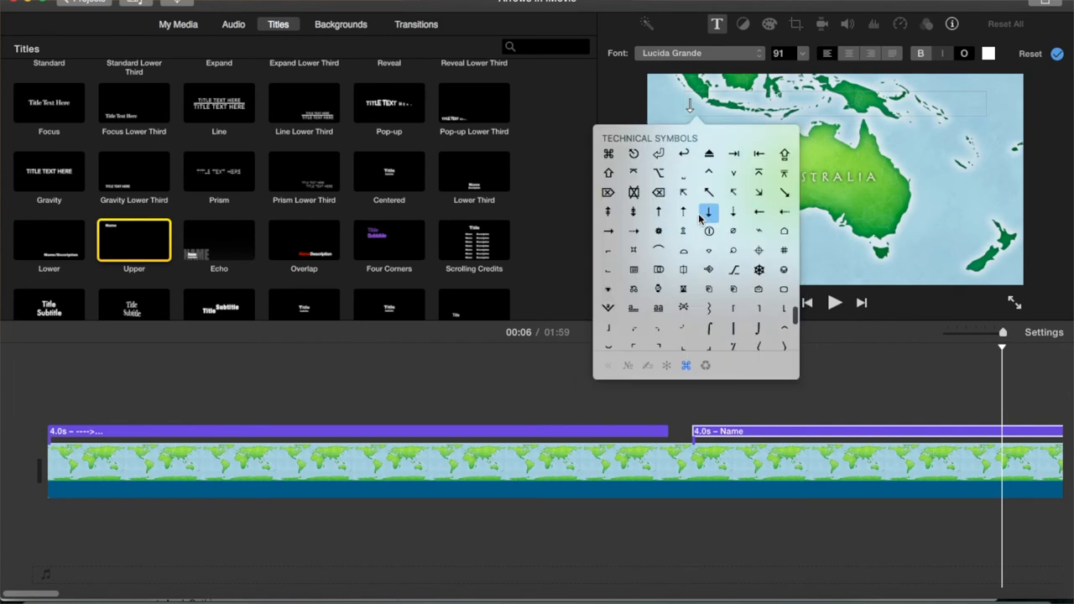
{"action": "mouse_move", "coordinate": [712, 194]}
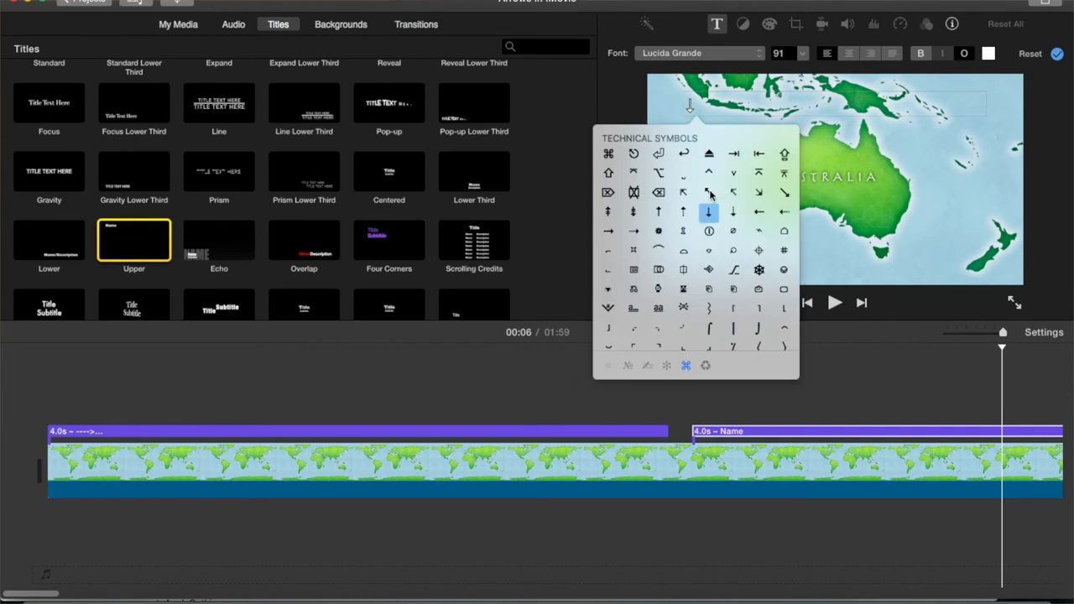
{"action": "mouse_move", "coordinate": [783, 194]}
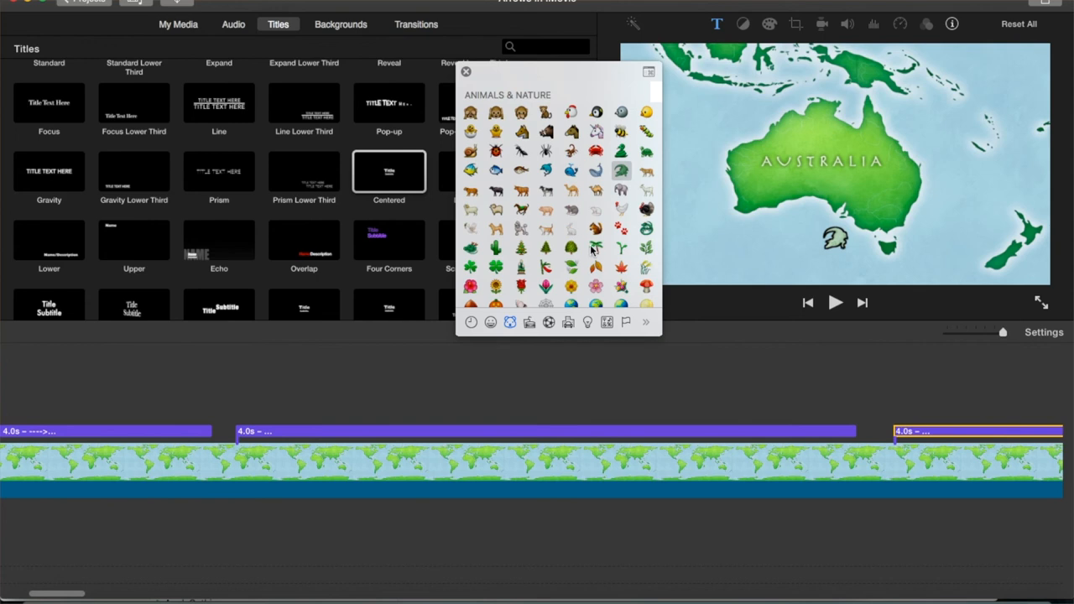
{"action": "mouse_move", "coordinate": [687, 246]}
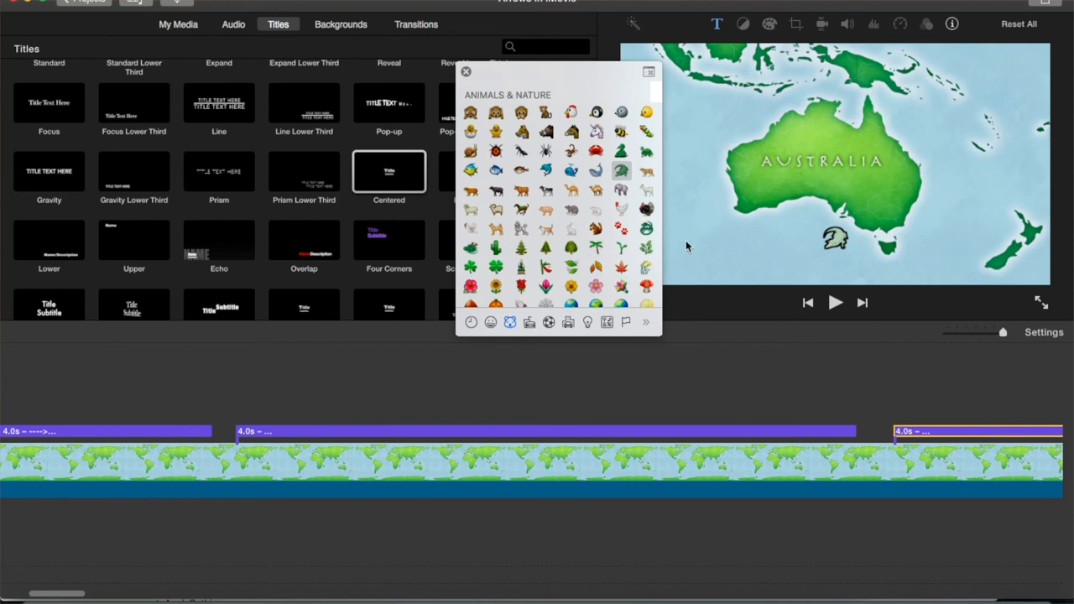
{"action": "mouse_move", "coordinate": [774, 243]}
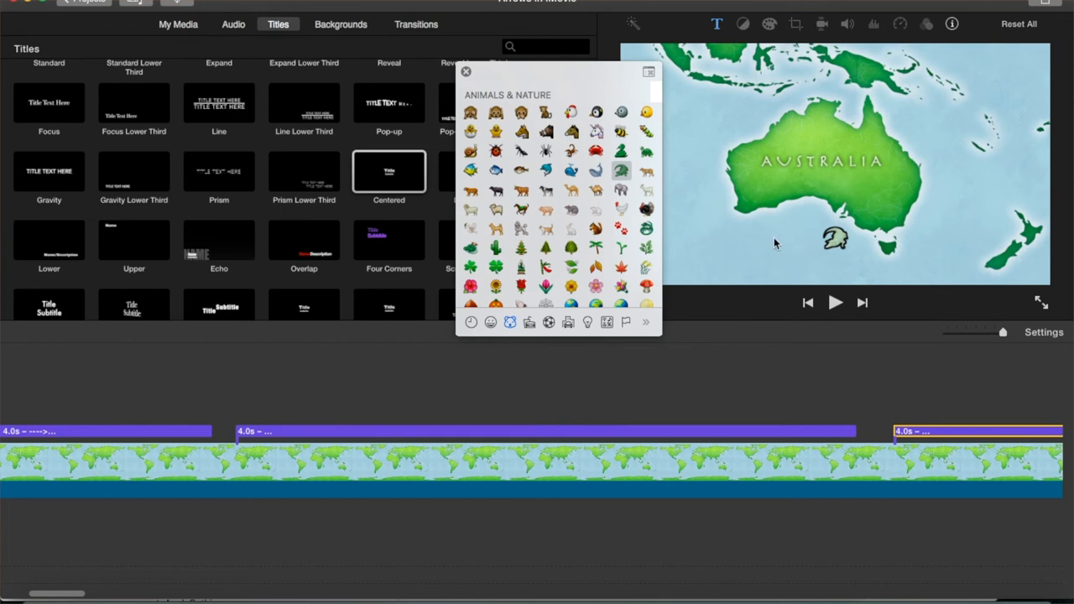
{"action": "mouse_move", "coordinate": [842, 284]}
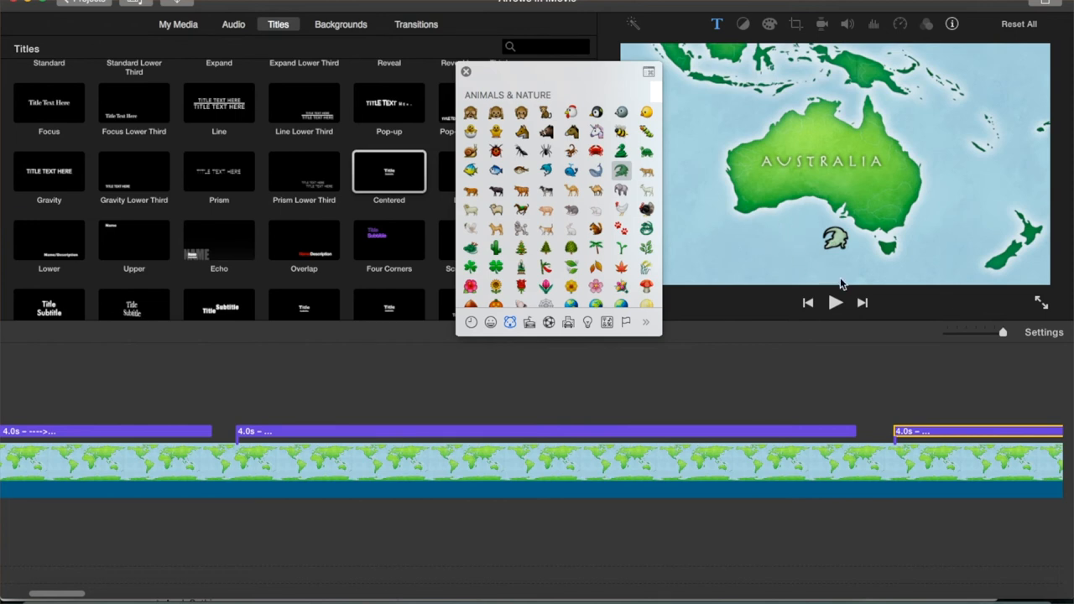
{"action": "mouse_move", "coordinate": [881, 237]}
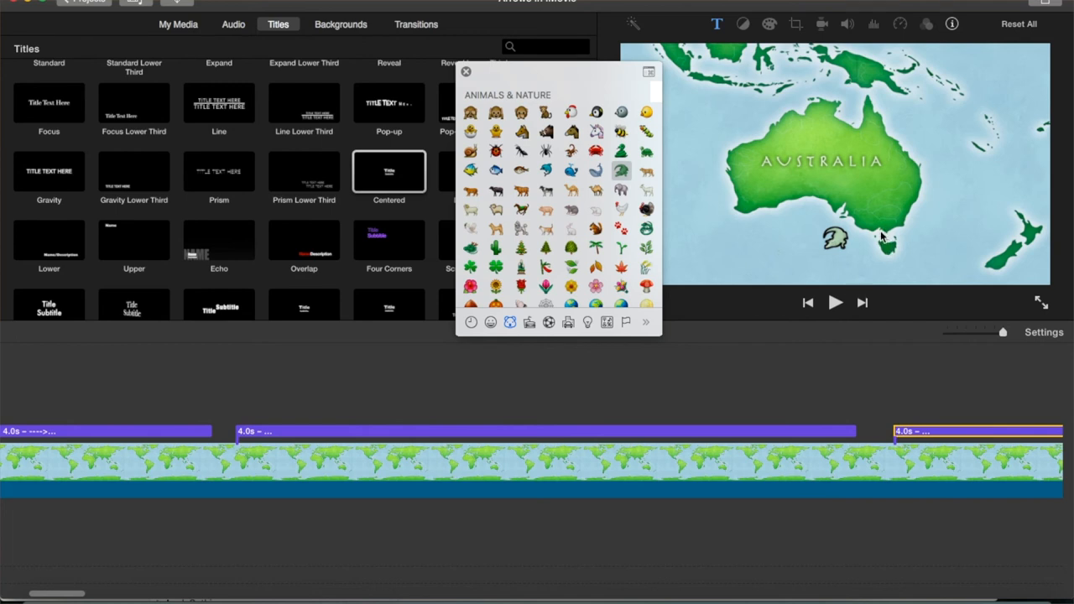
{"action": "mouse_move", "coordinate": [848, 277]}
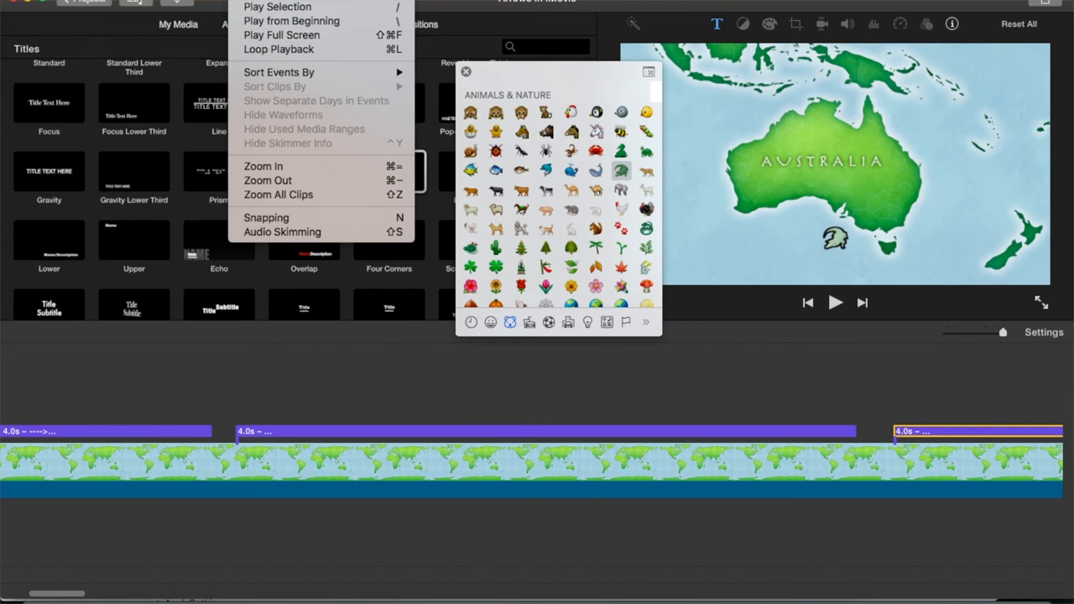
{"action": "mouse_move", "coordinate": [281, 34]}
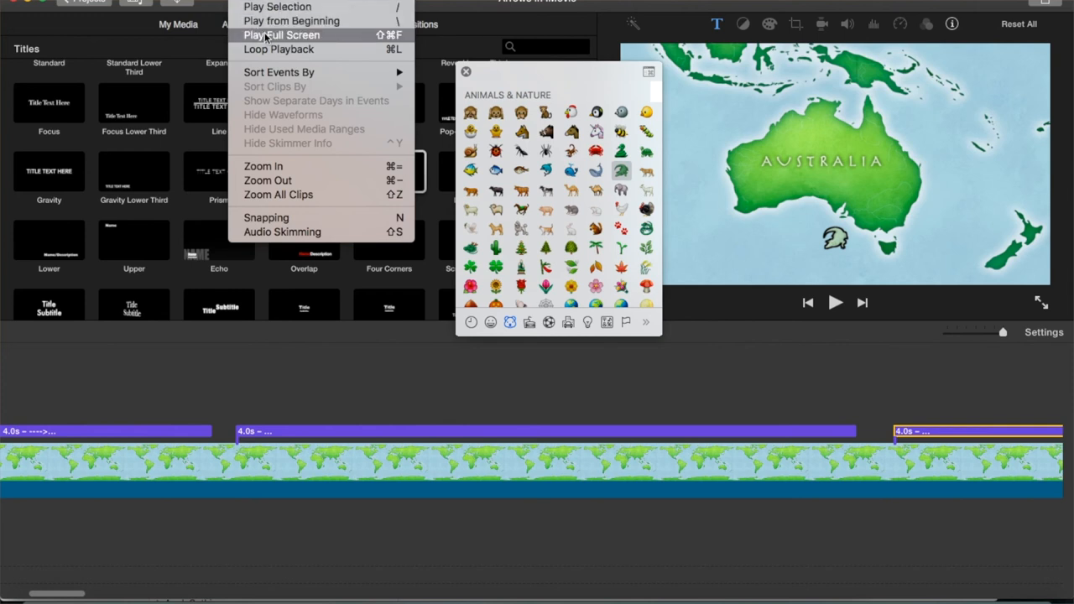